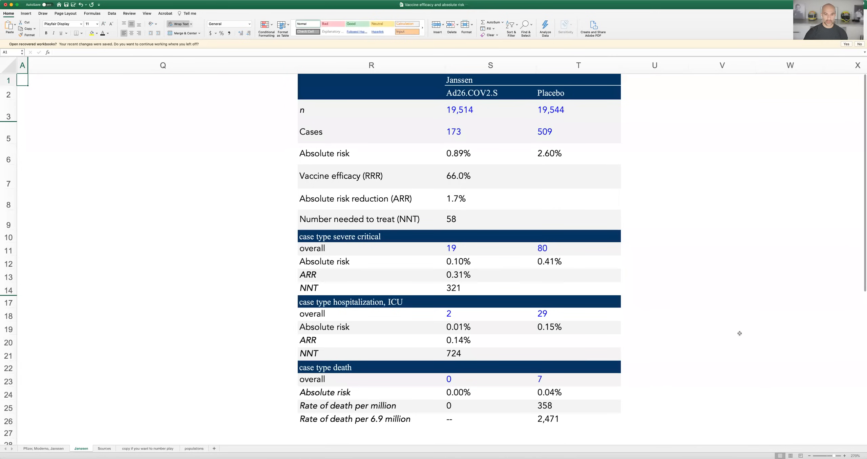
mouse_move(752, 335)
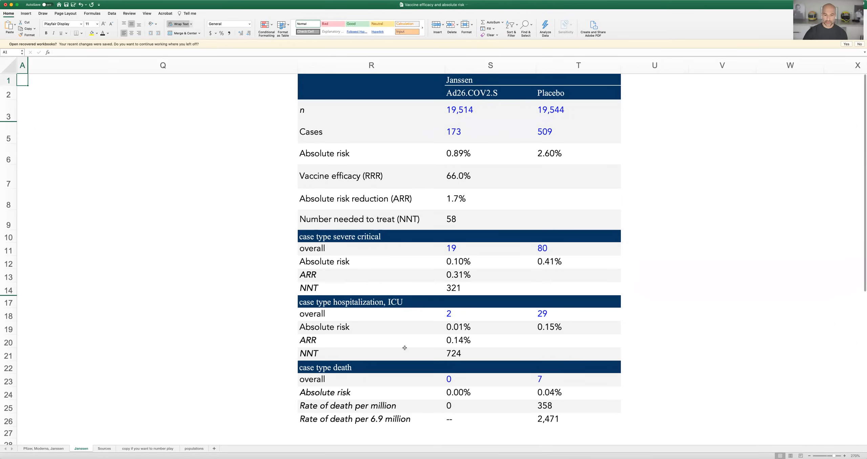
mouse_move(403, 235)
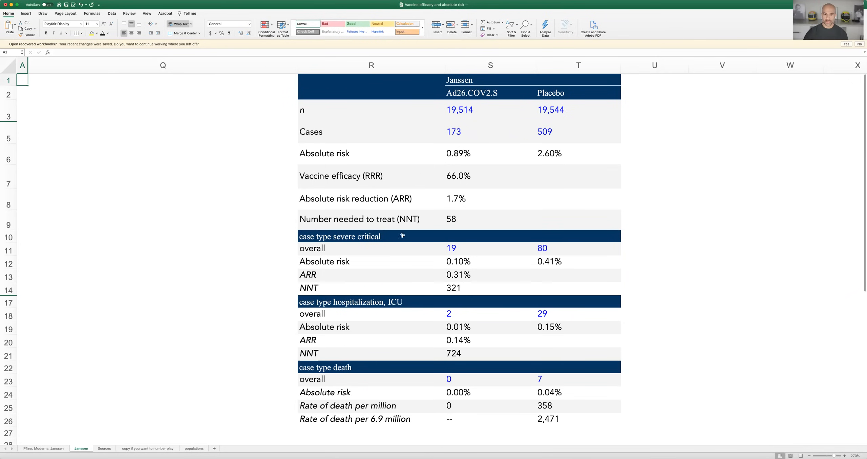
mouse_move(584, 98)
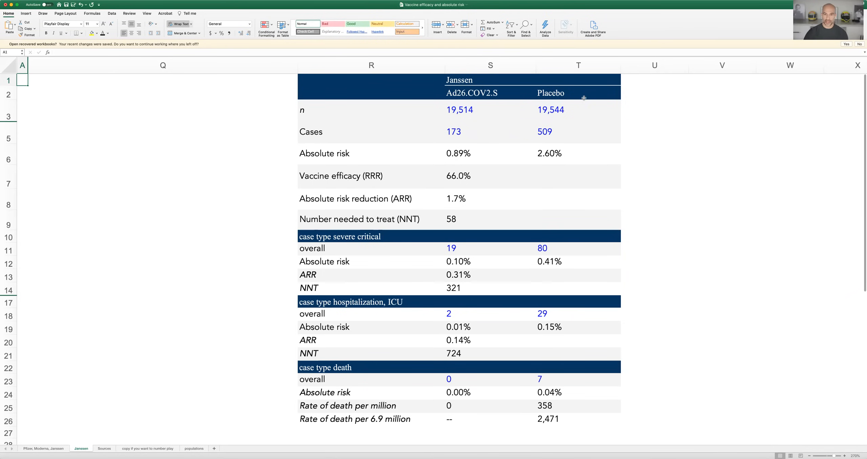
mouse_move(492, 294)
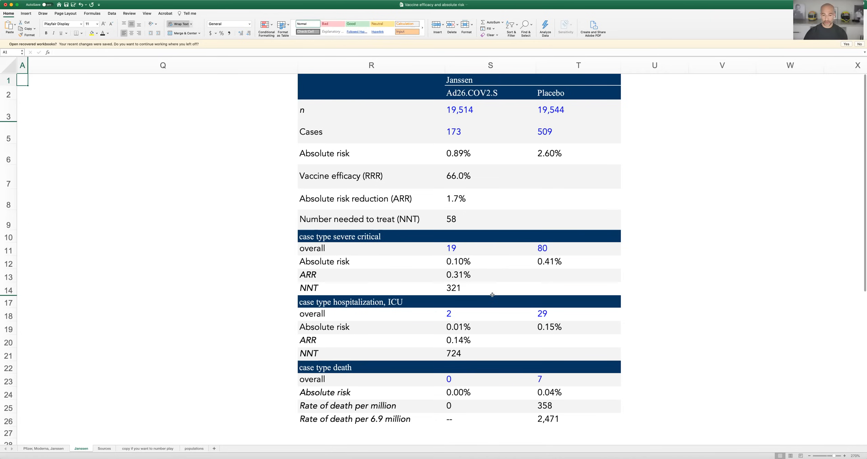
mouse_move(607, 113)
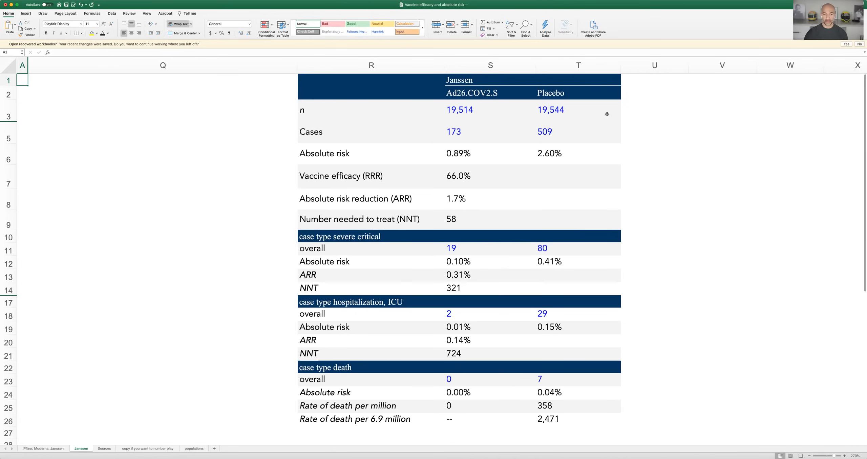
mouse_move(468, 109)
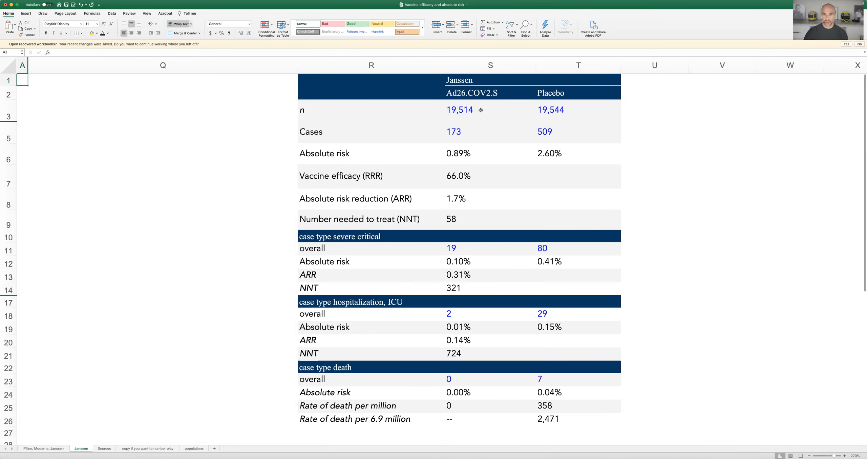
mouse_move(448, 135)
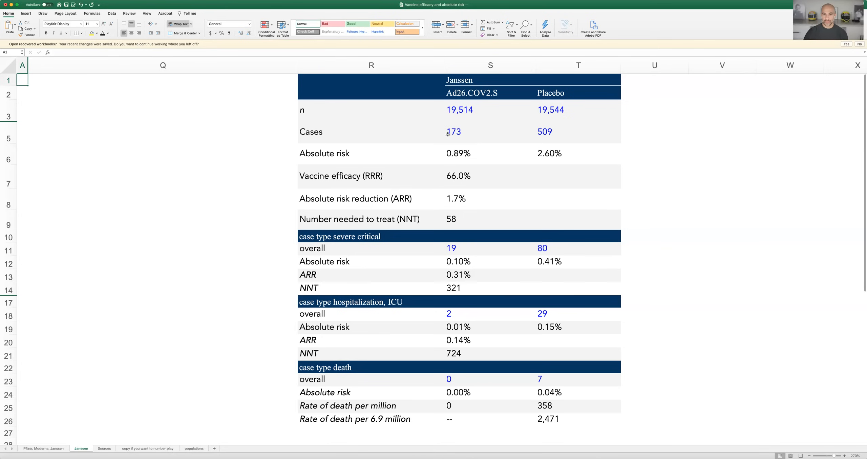
mouse_move(460, 133)
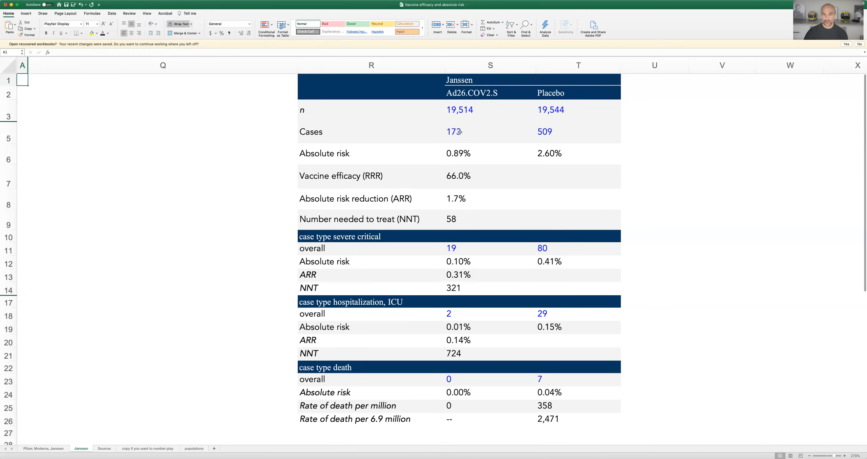
mouse_move(467, 134)
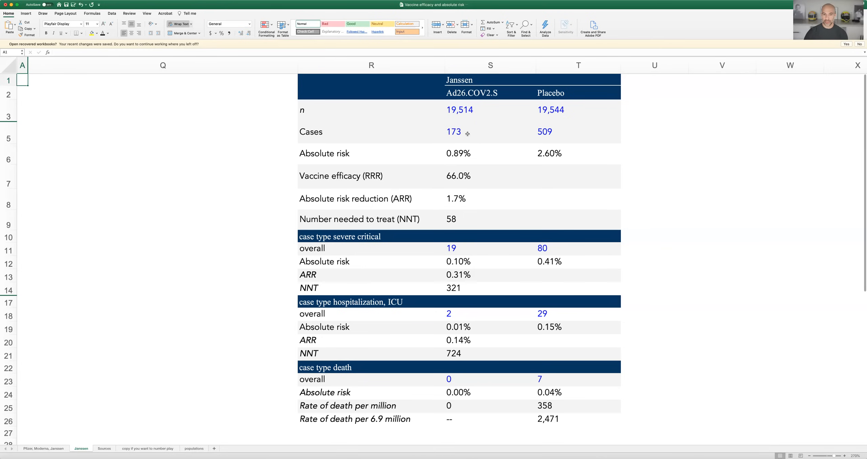
mouse_move(533, 132)
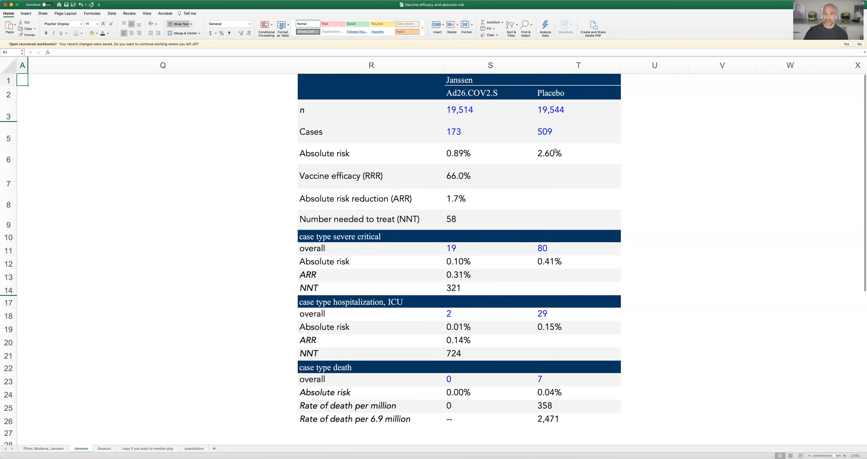
mouse_move(580, 107)
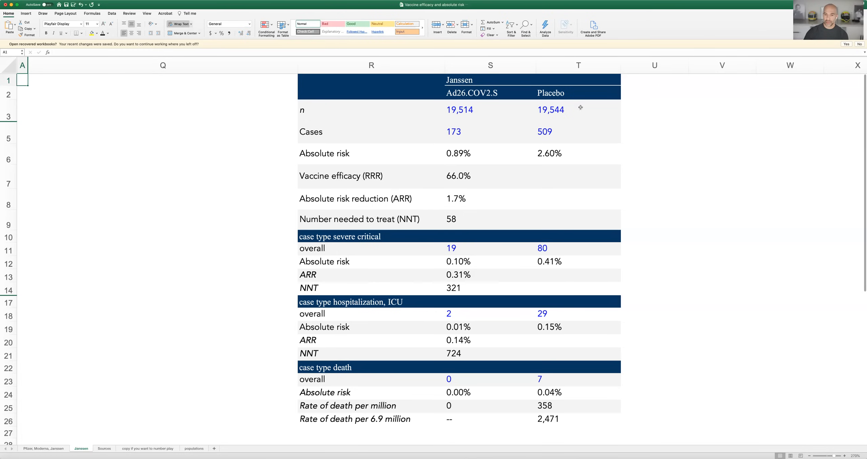
mouse_move(540, 156)
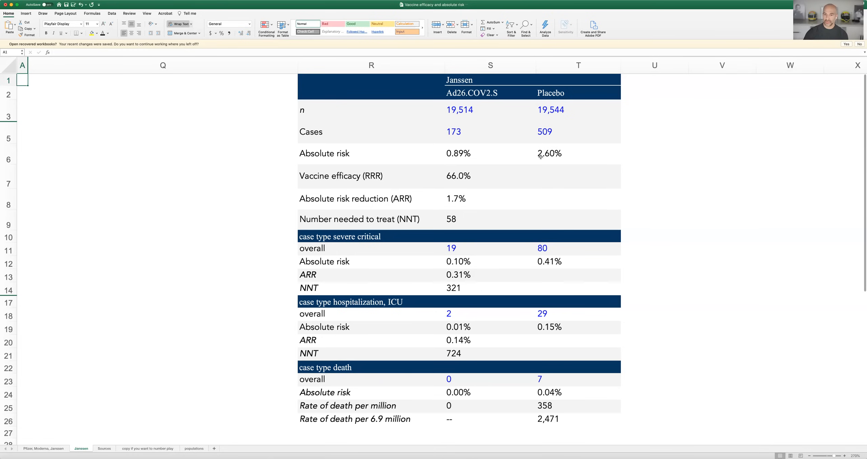
left_click(578, 153)
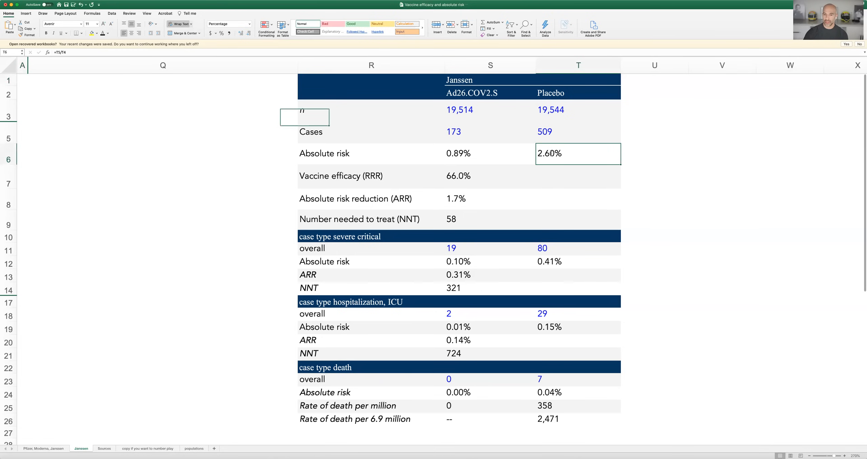
double_click(578, 153)
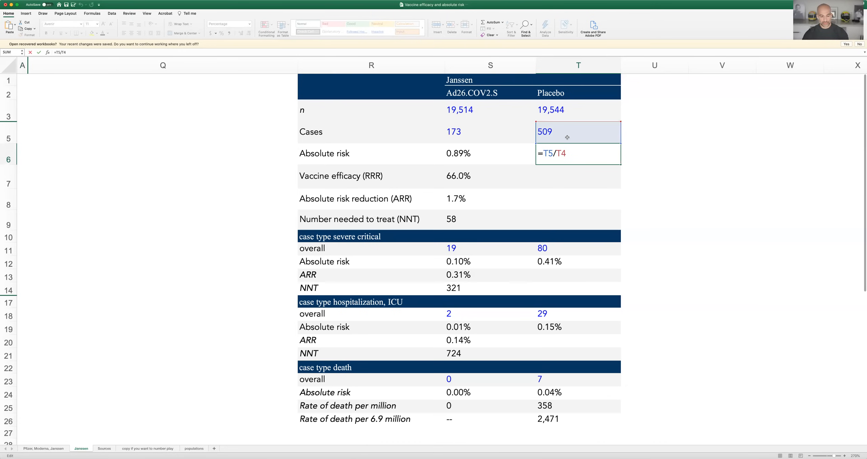
key("Return")
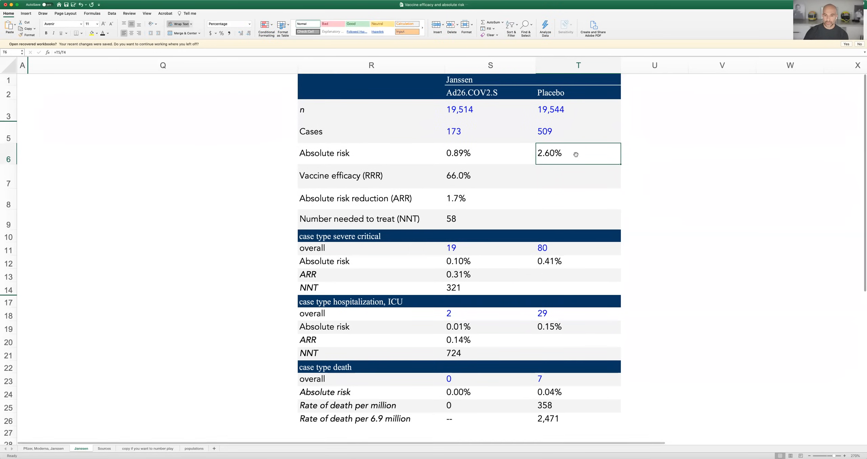
mouse_move(548, 125)
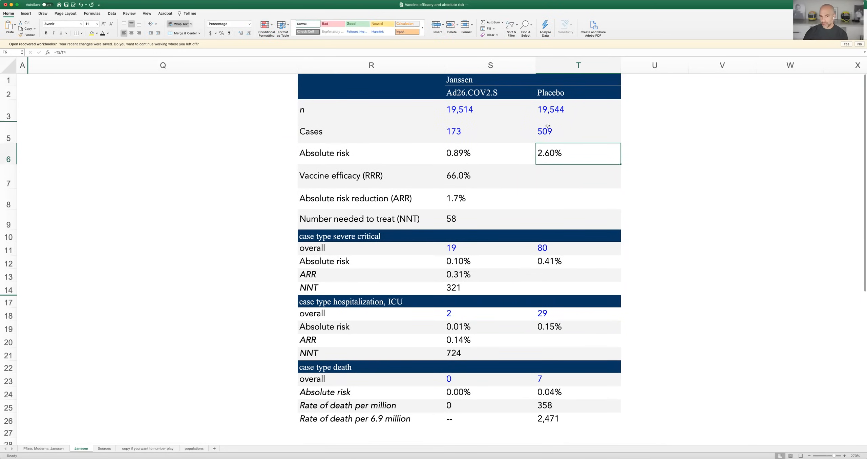
mouse_move(551, 109)
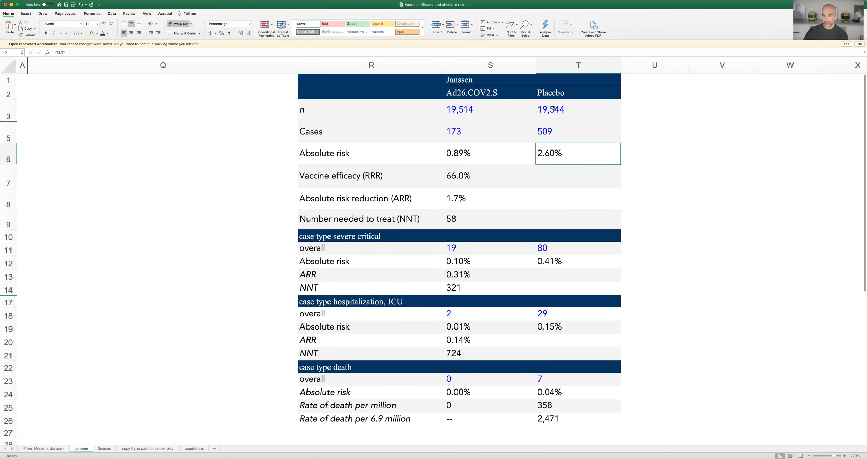
mouse_move(486, 155)
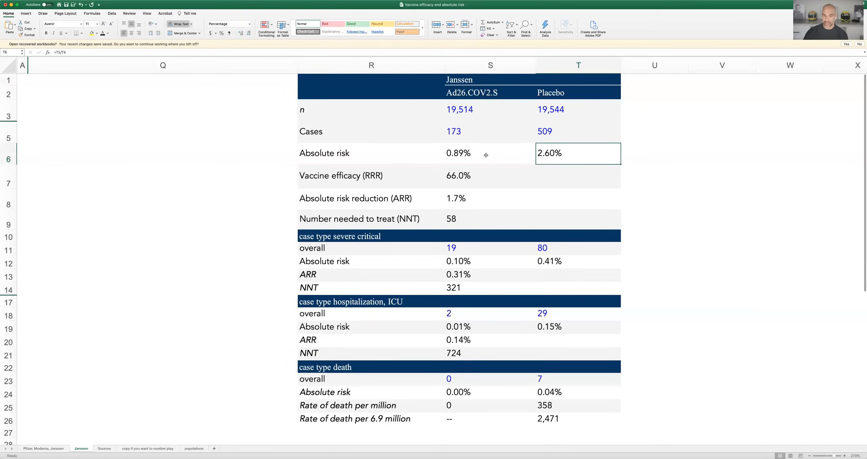
mouse_move(470, 114)
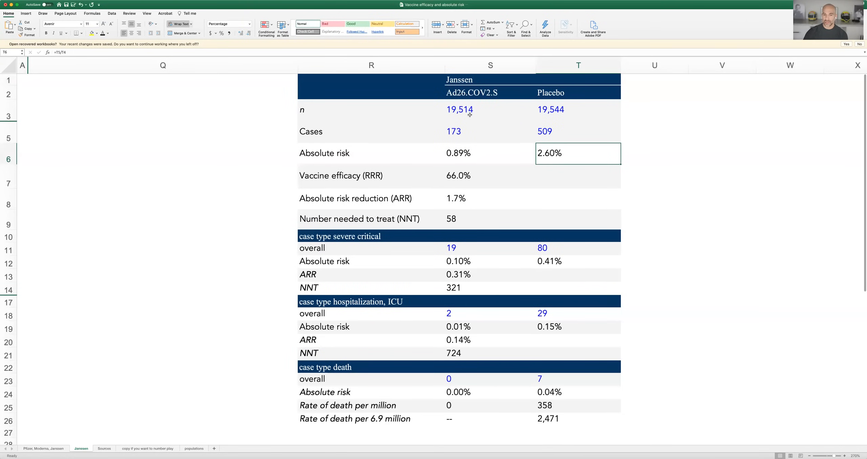
mouse_move(463, 150)
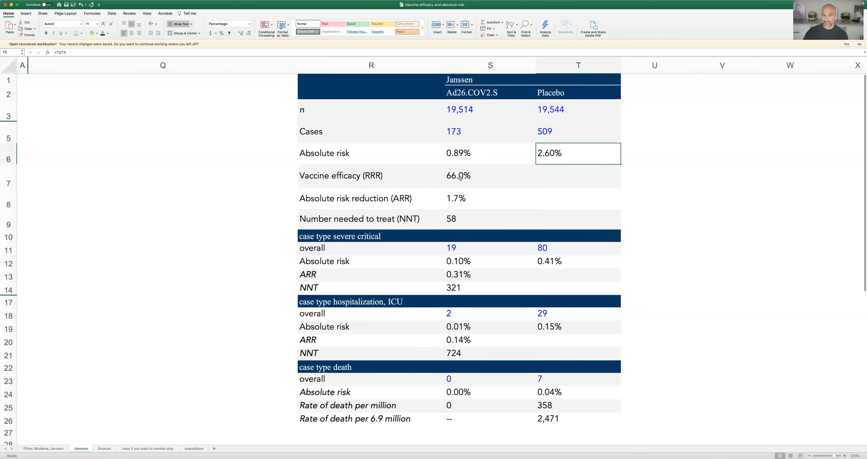
mouse_move(461, 177)
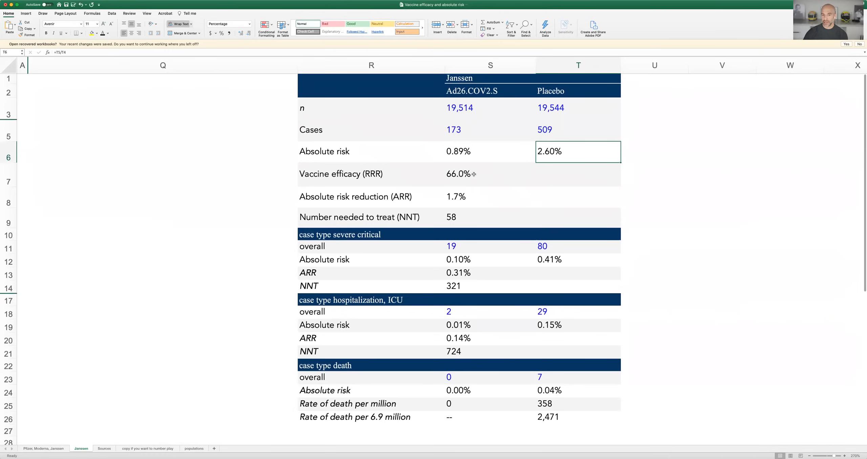
mouse_move(503, 152)
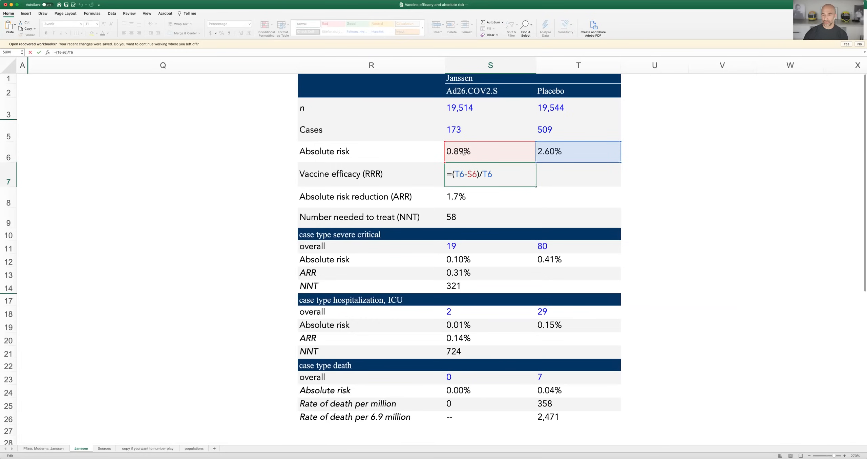
mouse_move(539, 178)
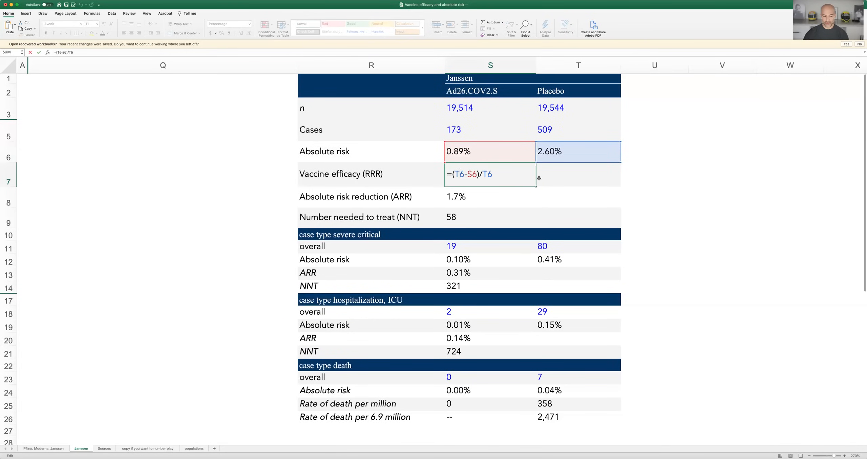
key("Return")
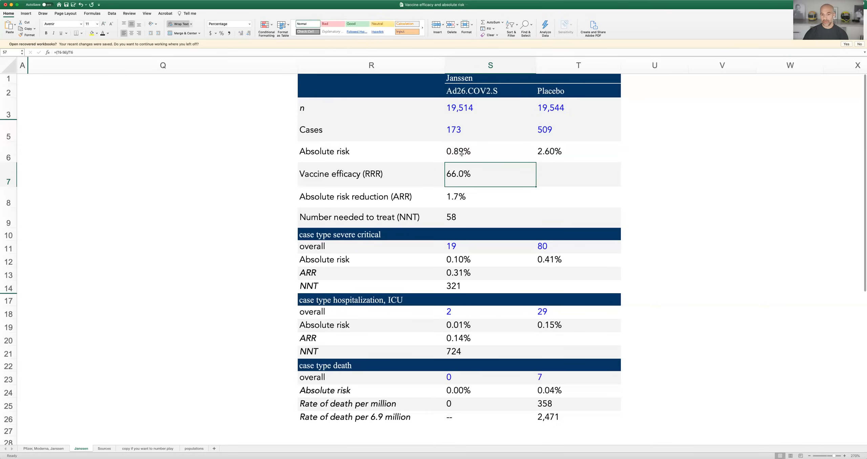
mouse_move(460, 152)
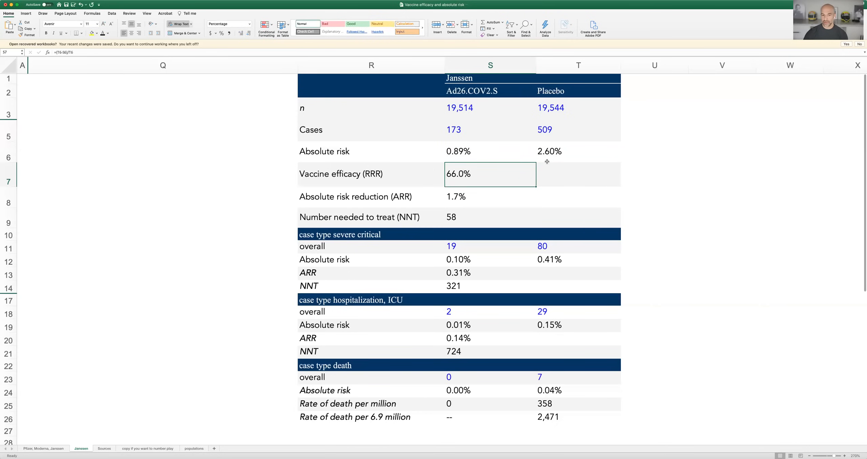
mouse_move(487, 172)
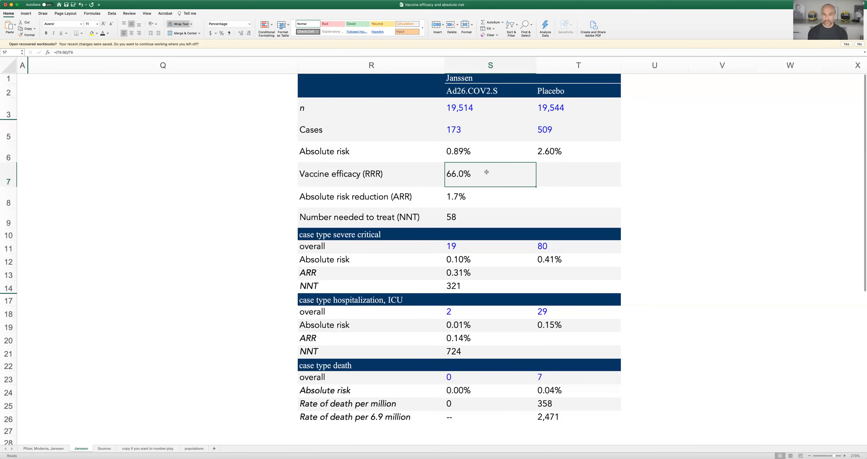
mouse_move(466, 195)
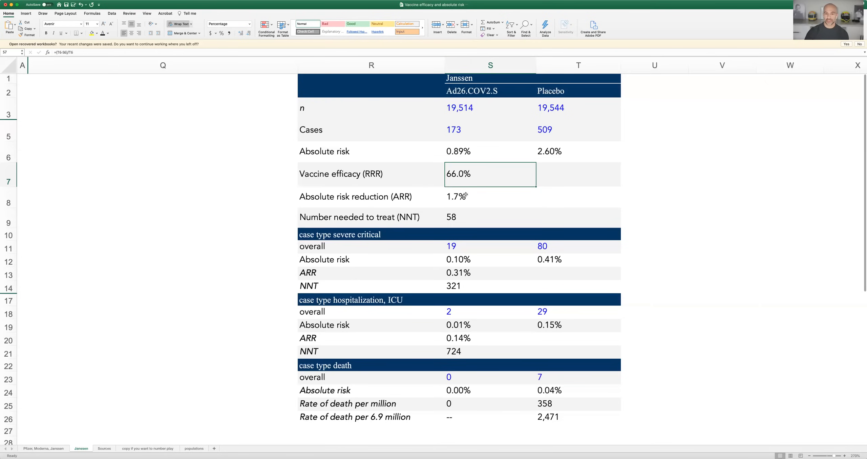
left_click(489, 196)
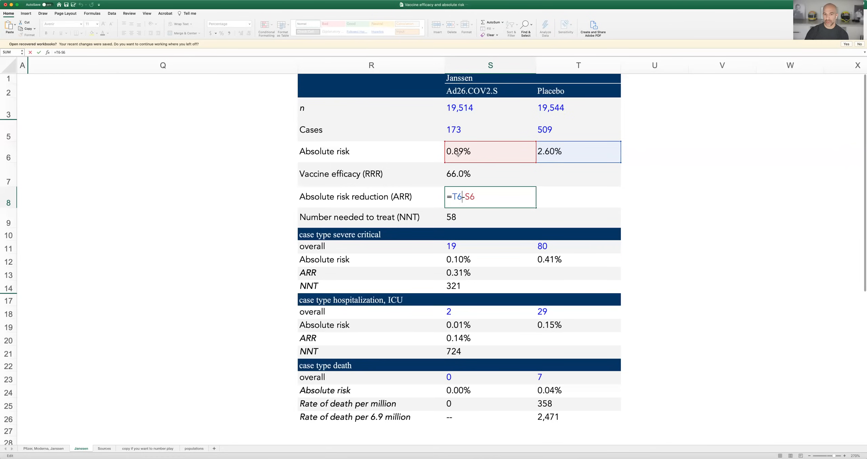
mouse_move(493, 177)
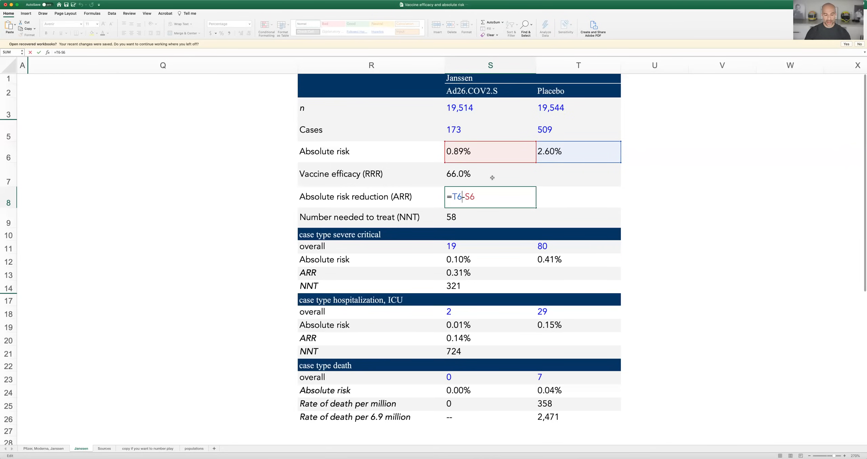
key("Return")
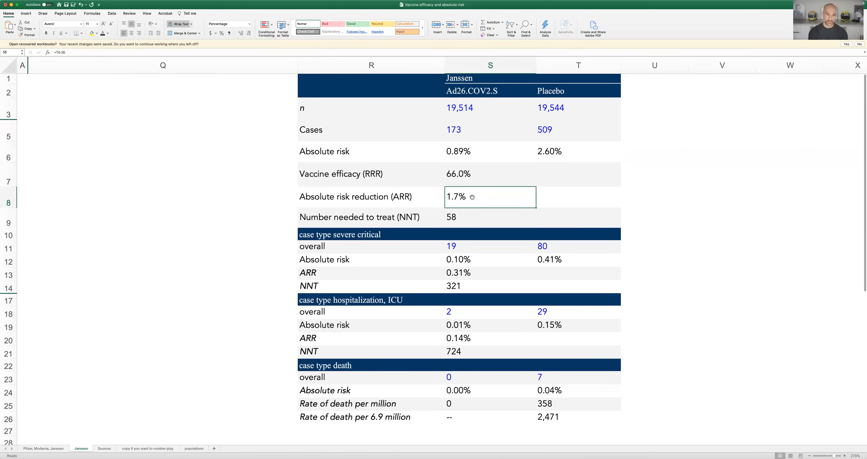
scroll("up", 3)
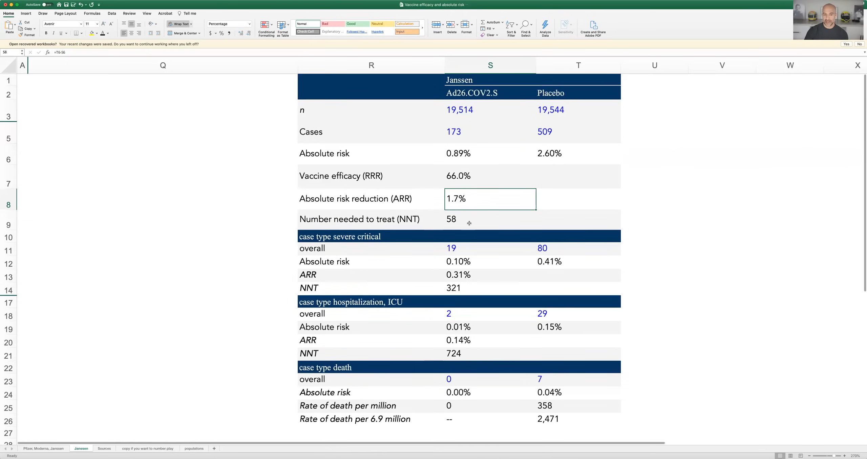
left_click(490, 219)
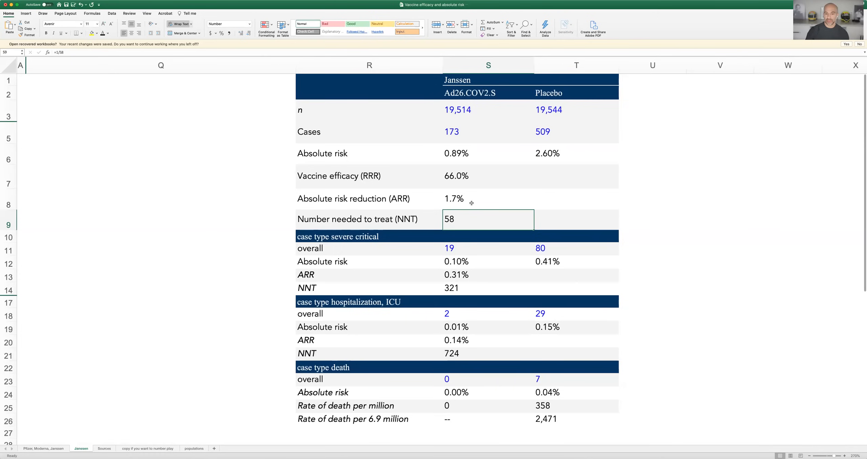
double_click(488, 219)
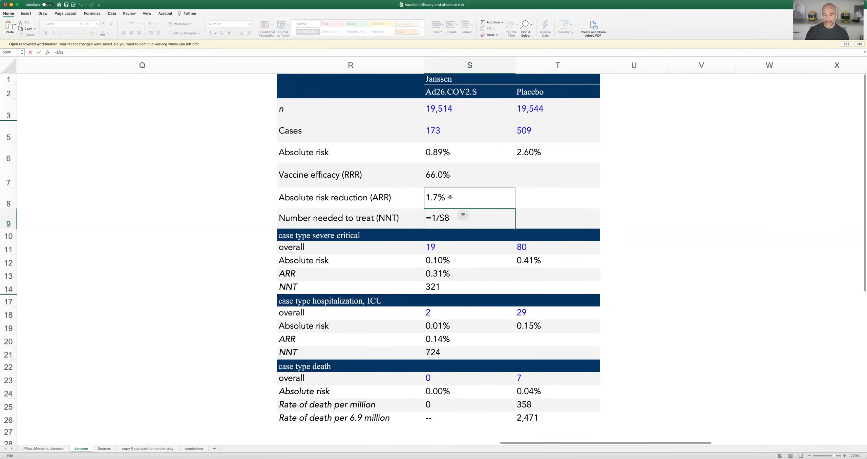
key("Return")
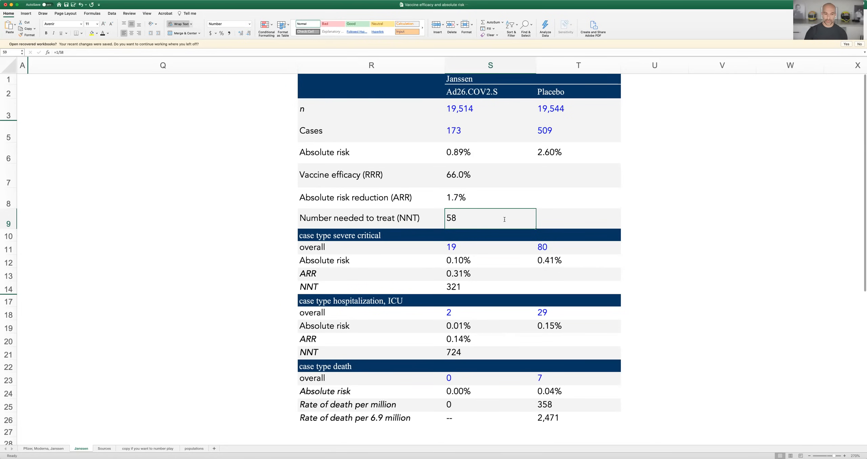
mouse_move(521, 281)
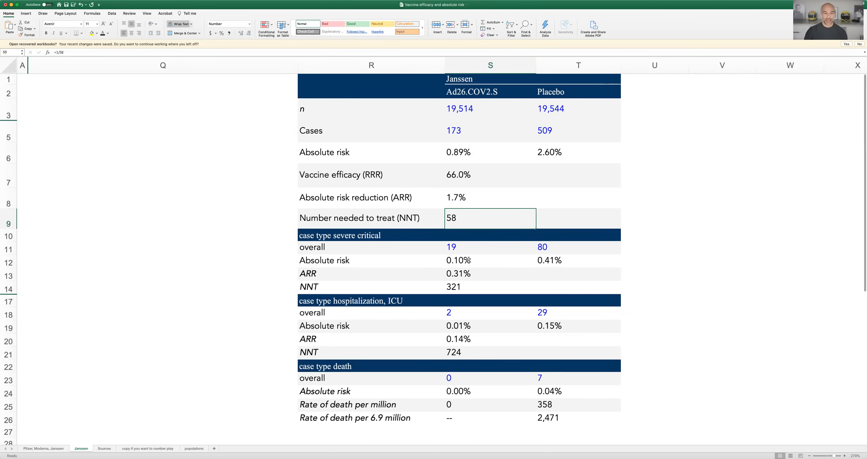
mouse_move(433, 248)
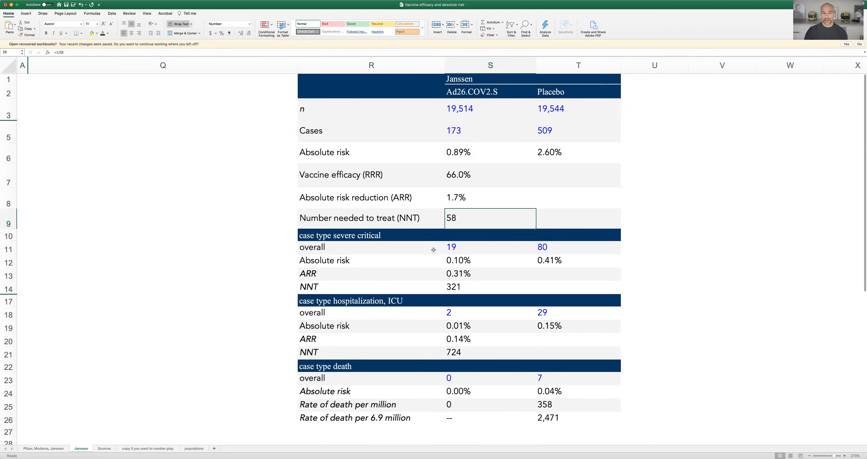
mouse_move(456, 247)
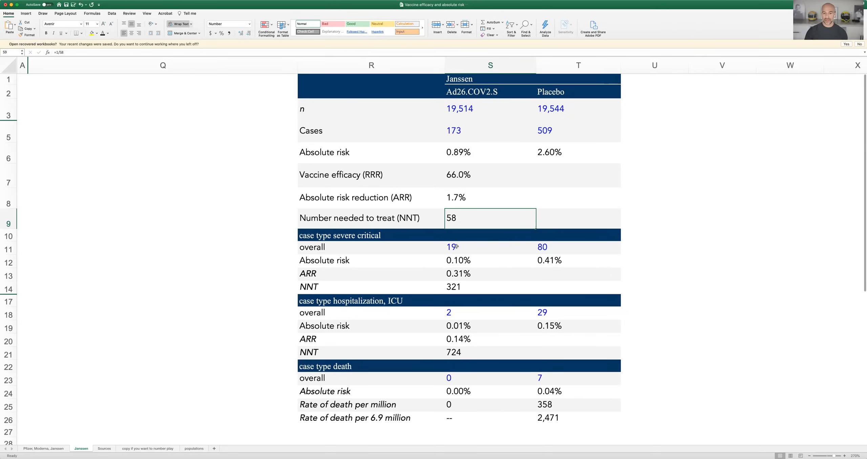
mouse_move(455, 247)
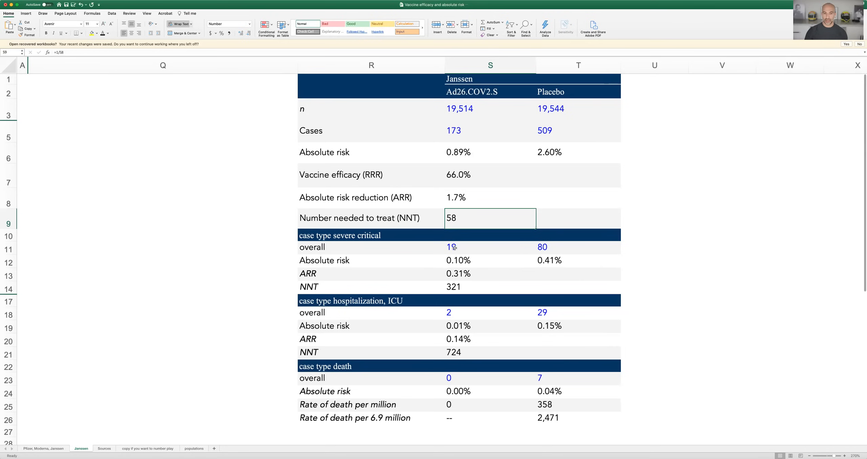
mouse_move(547, 246)
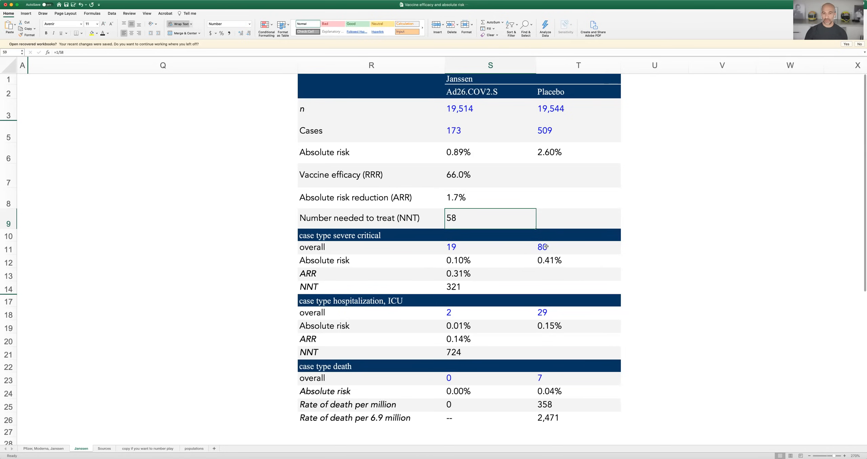
mouse_move(472, 270)
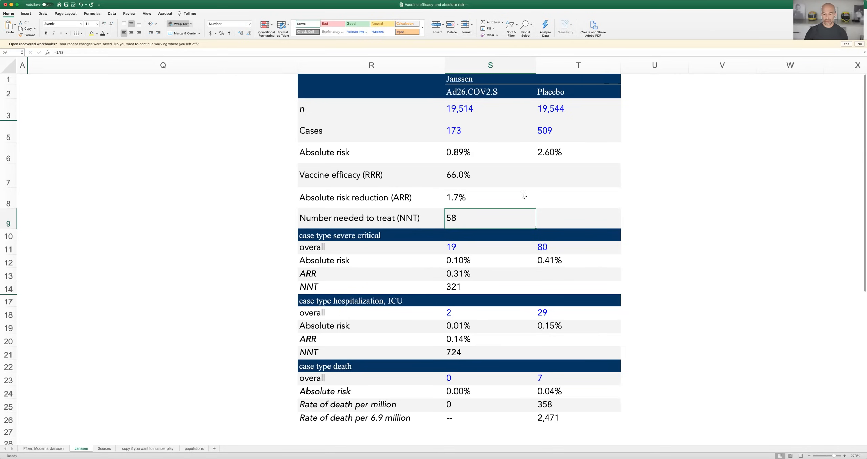
mouse_move(572, 262)
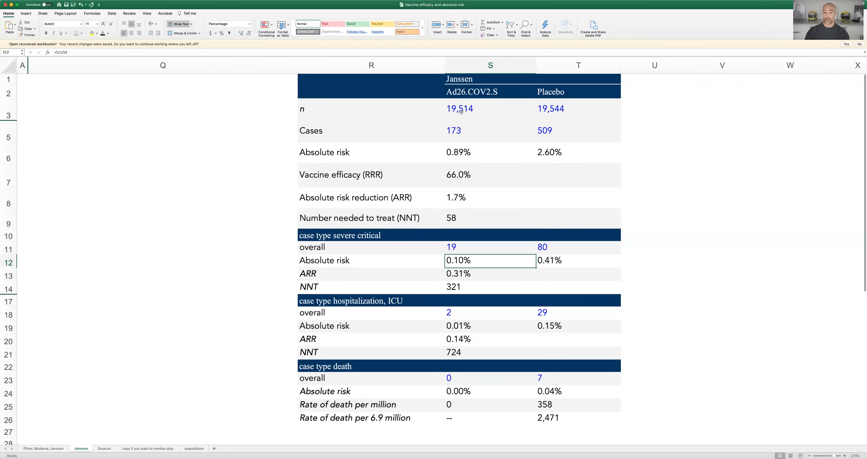
mouse_move(456, 145)
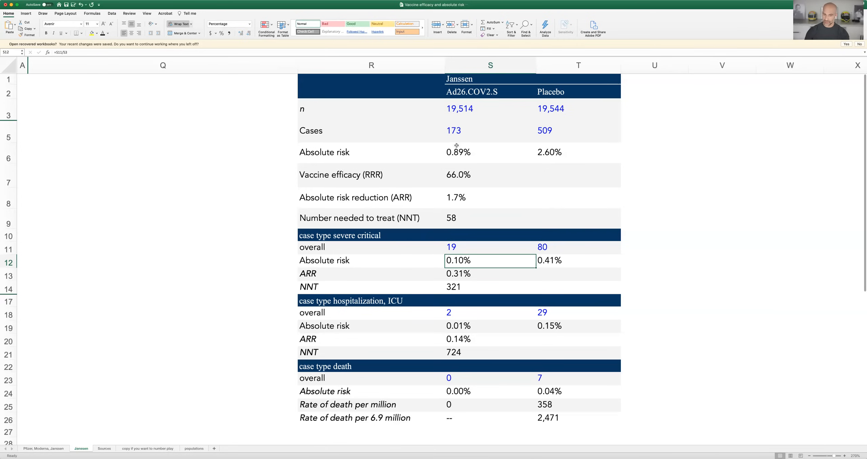
mouse_move(550, 263)
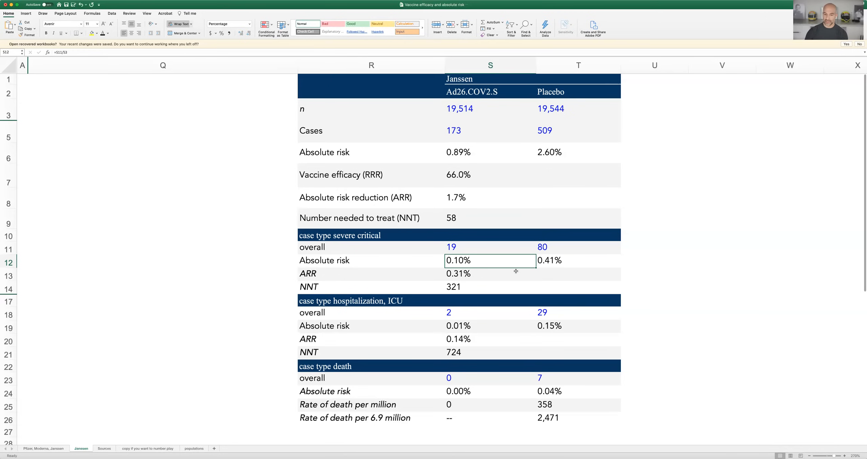
mouse_move(462, 277)
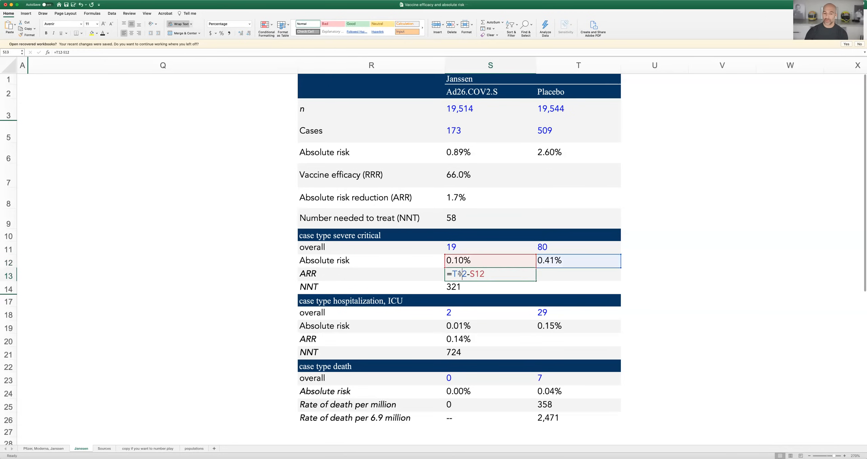
key("Return")
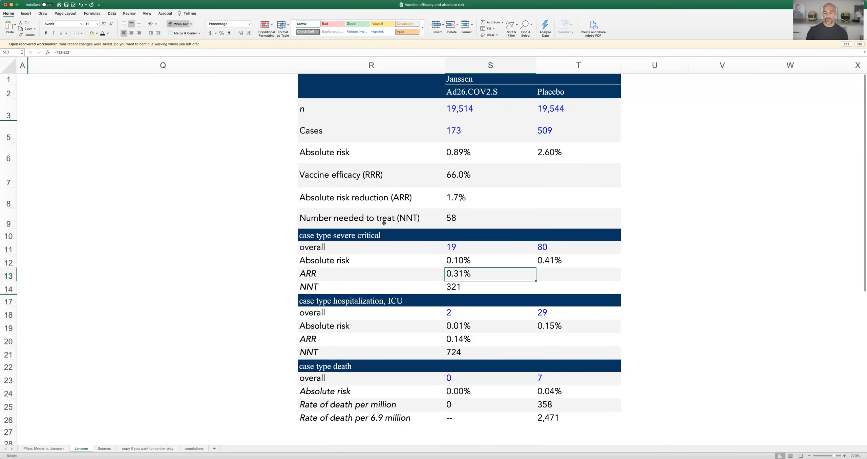
mouse_move(468, 311)
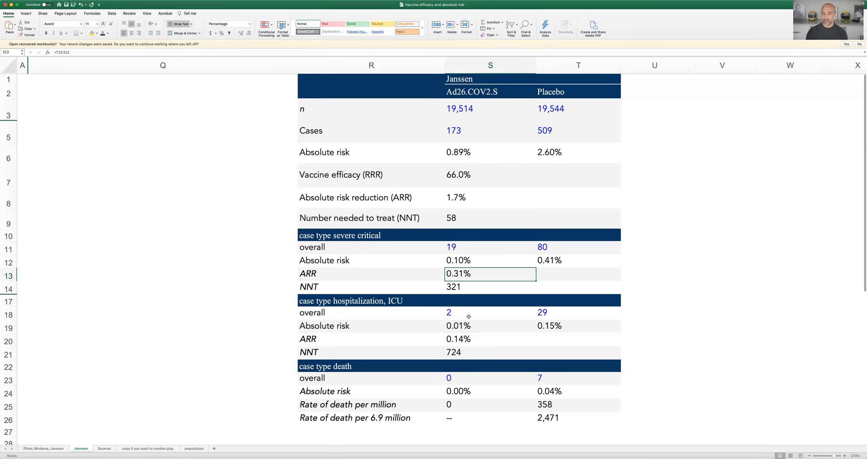
mouse_move(562, 314)
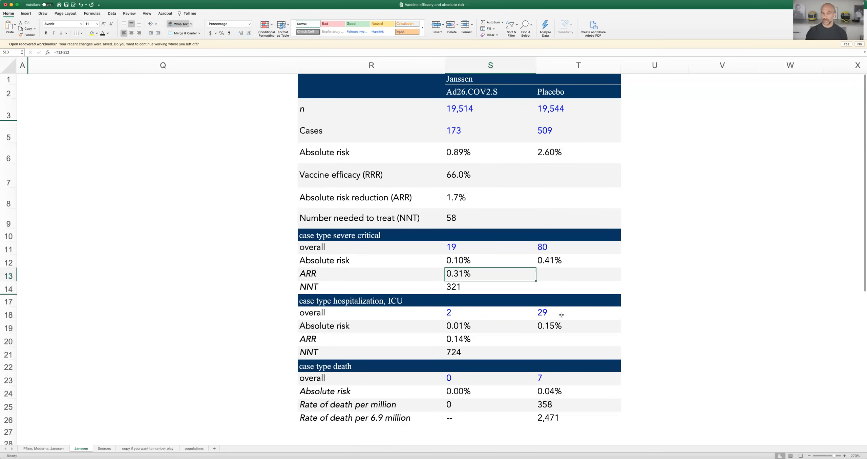
mouse_move(561, 312)
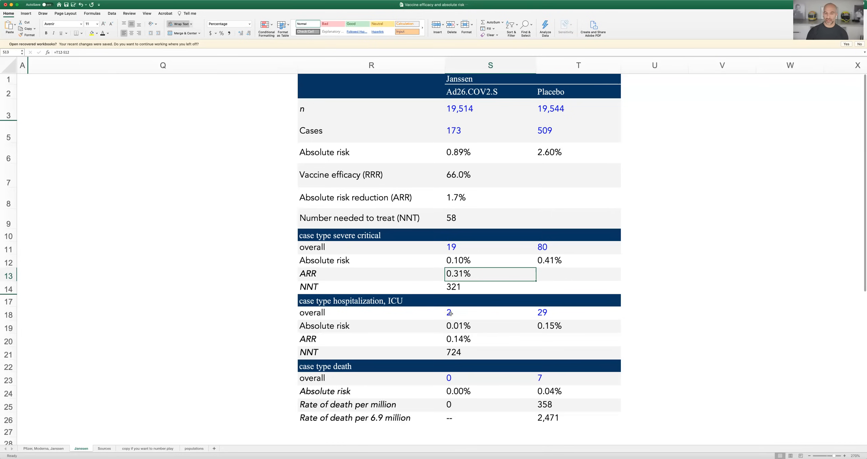
mouse_move(606, 306)
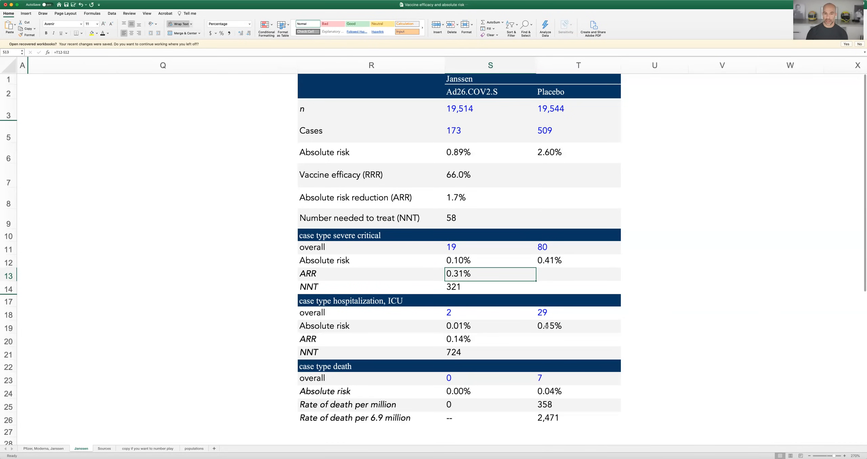
scroll("up", 3)
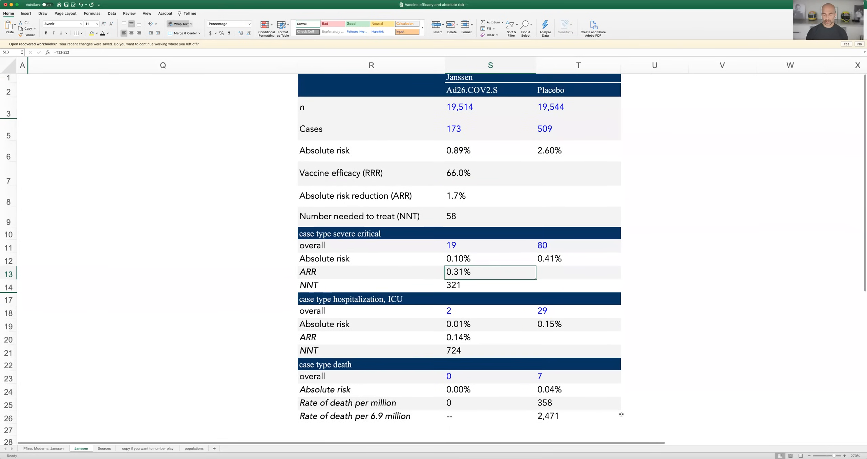
mouse_move(468, 273)
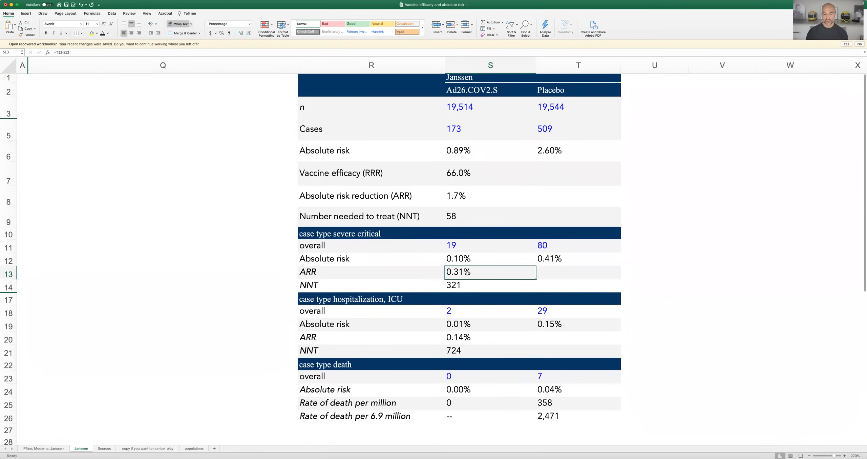
mouse_move(489, 373)
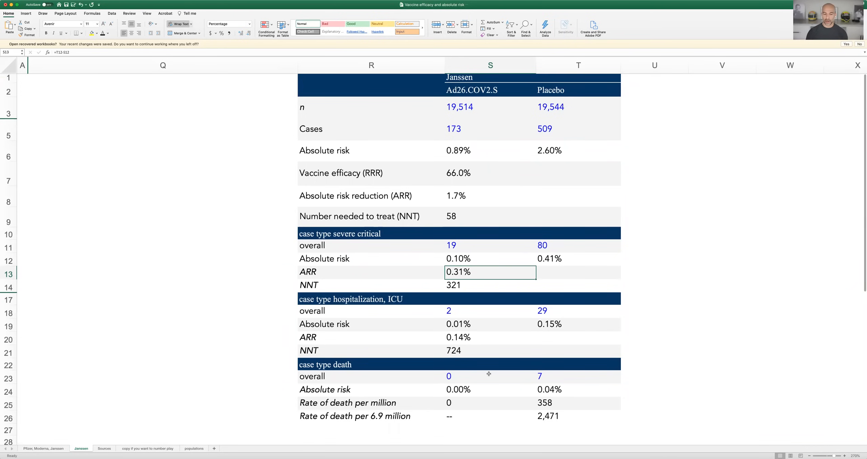
mouse_move(477, 377)
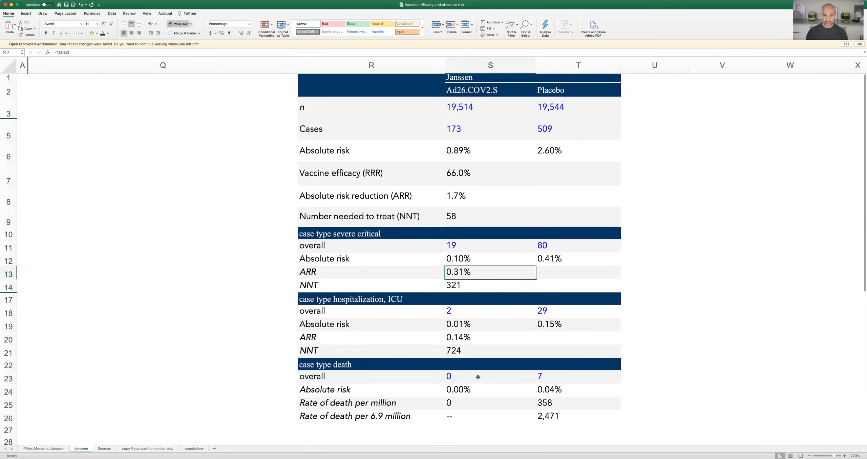
mouse_move(457, 376)
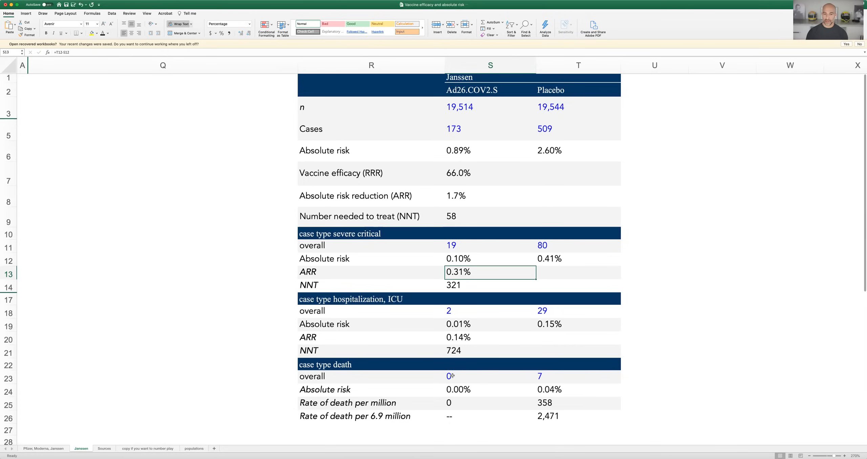
mouse_move(542, 382)
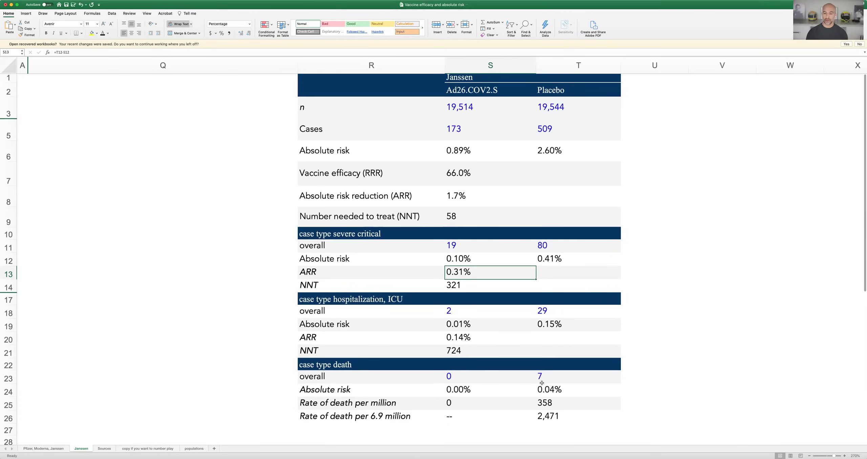
mouse_move(552, 382)
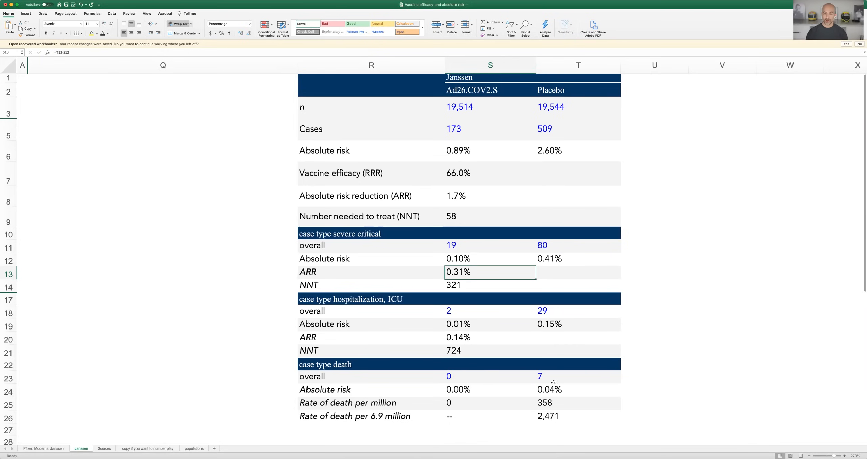
mouse_move(563, 394)
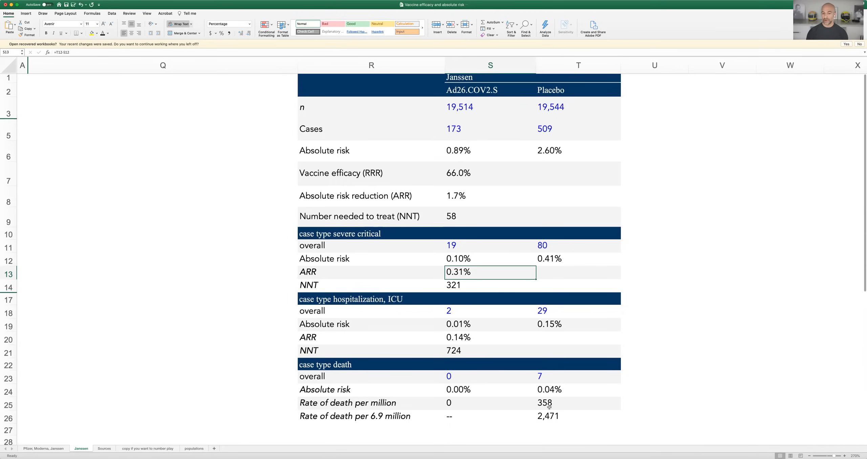
mouse_move(558, 404)
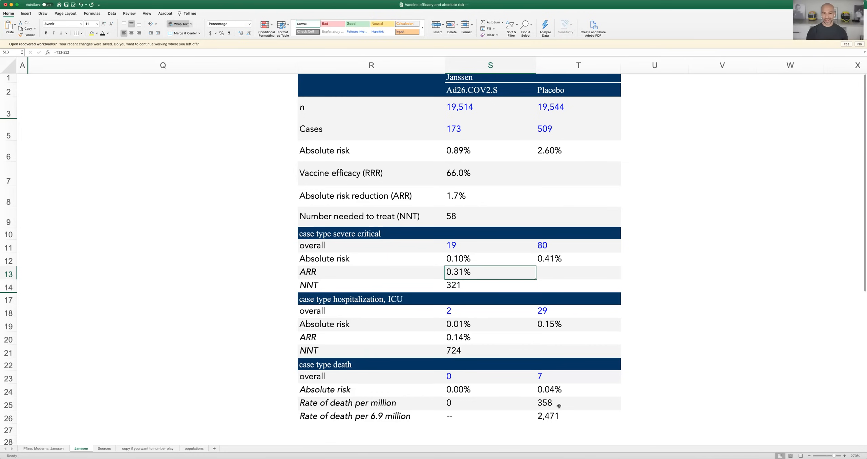
mouse_move(520, 228)
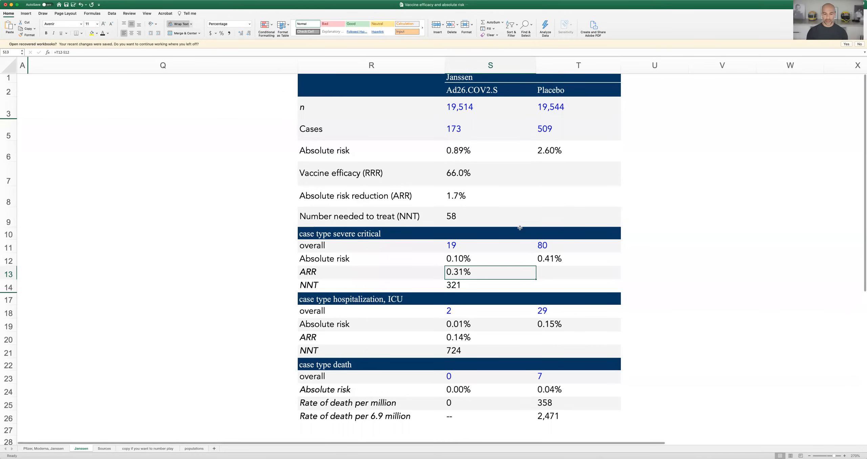
mouse_move(466, 286)
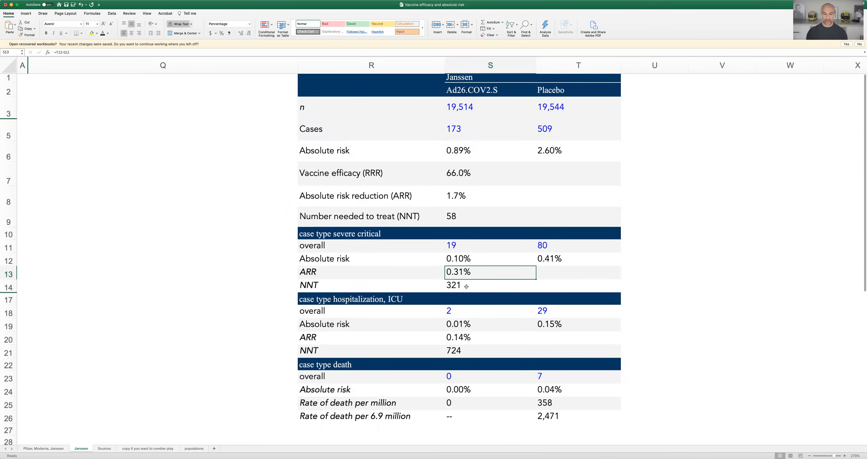
mouse_move(529, 318)
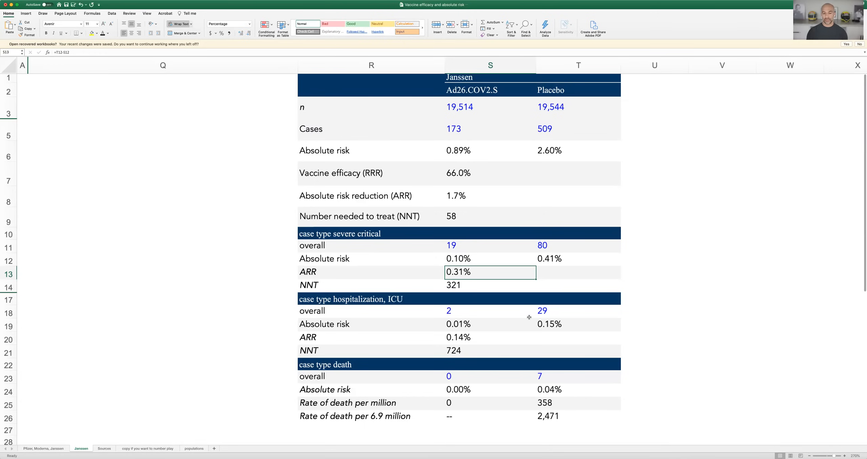